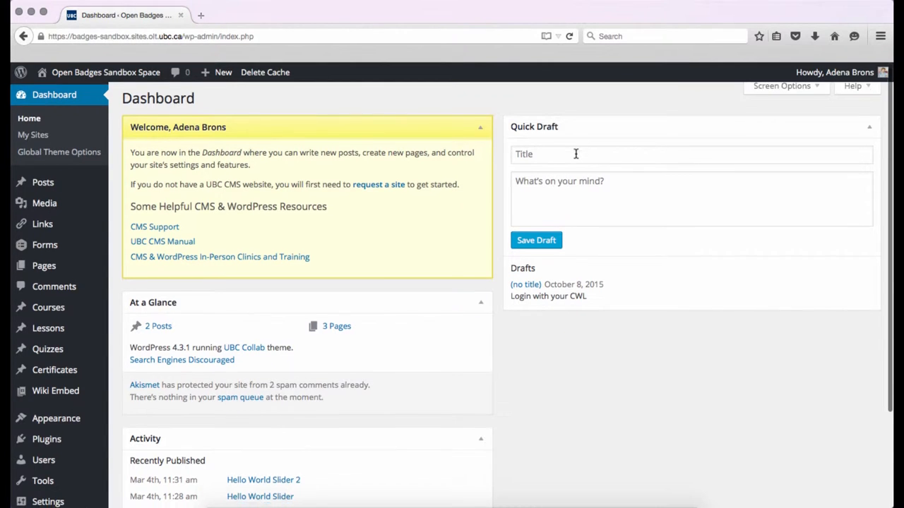
Step: Start a new badge with Add New from the empty Badges list
scroll("down", 3)
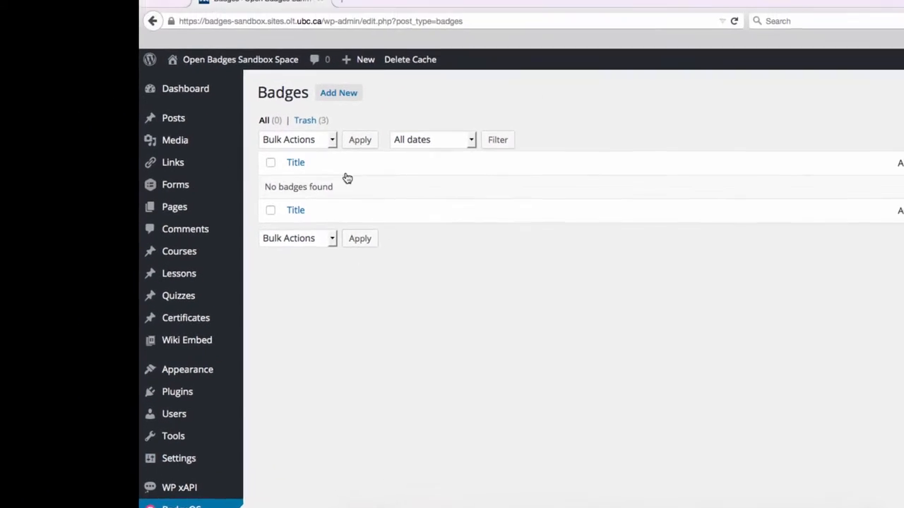
left_click(338, 93)
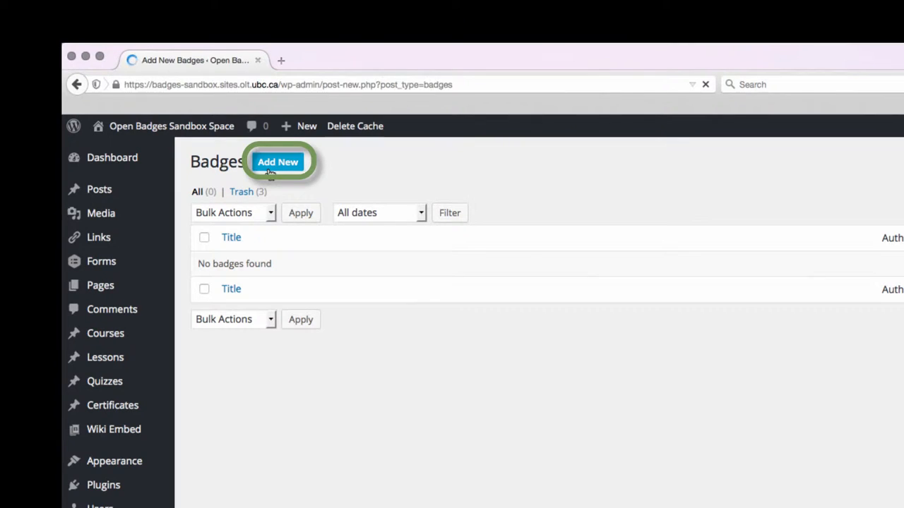
Step: Title the badge 'Demo Badge 1' with body 'This badge is earned by commenting on three blog posts.'
left_click(278, 162)
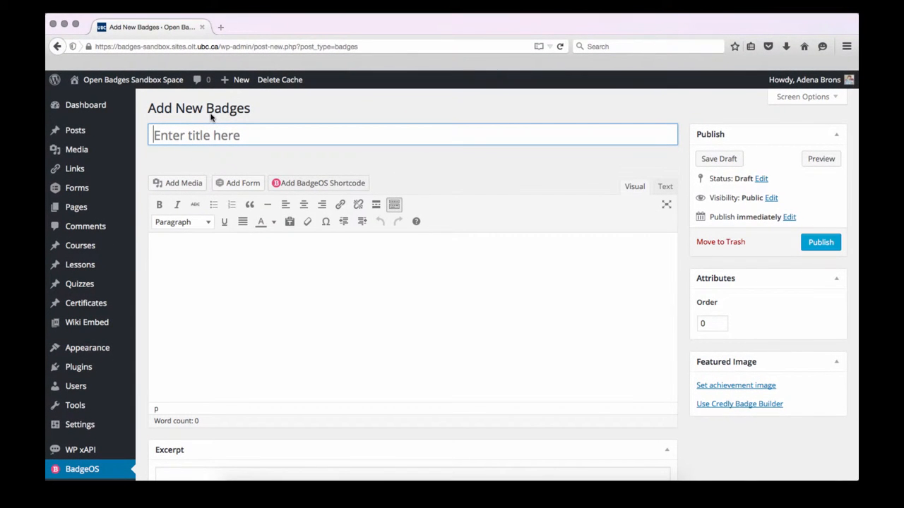
type("Demo Badge 1")
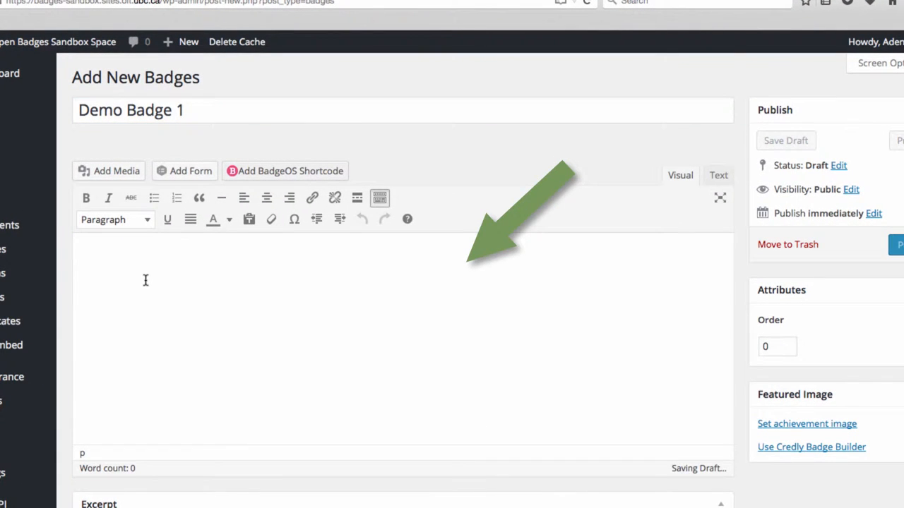
type("T")
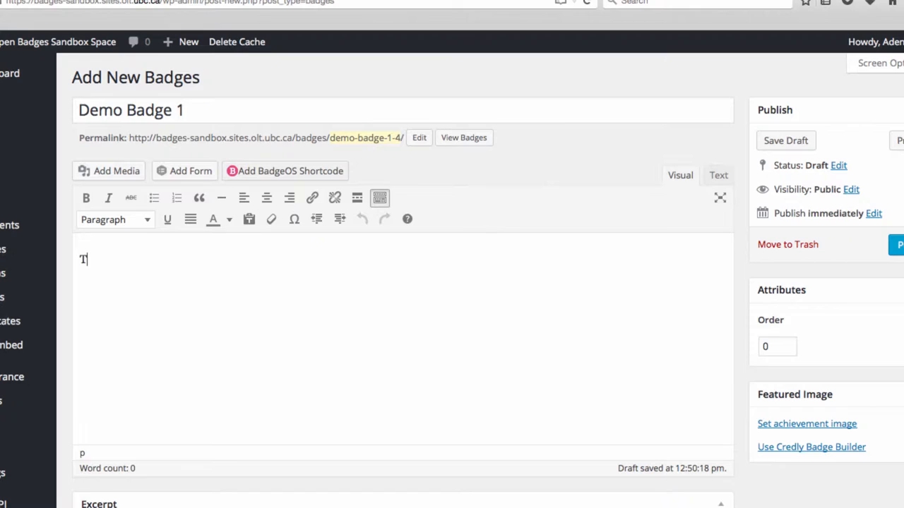
type("his badge is ear")
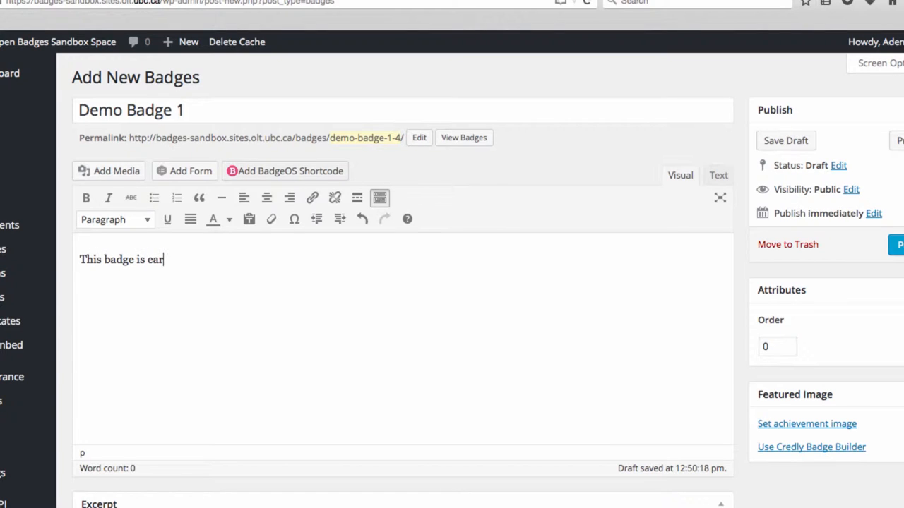
type("ned by commenti")
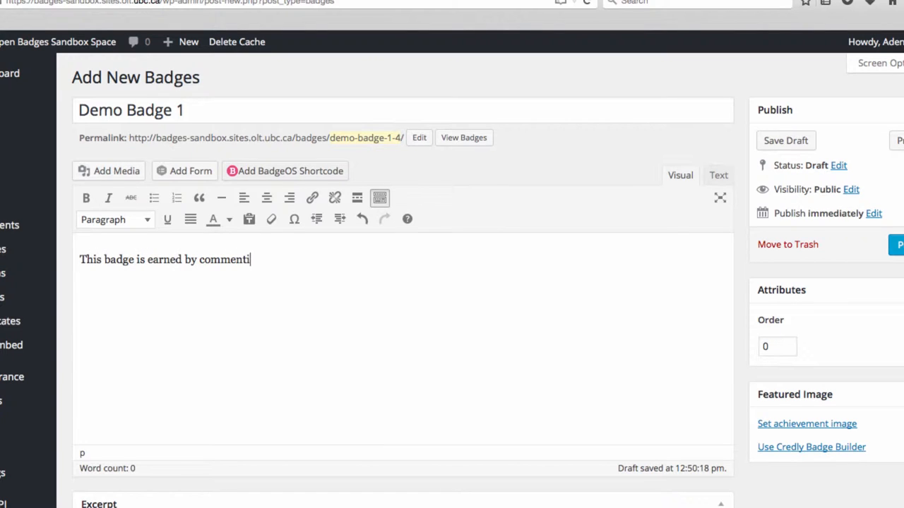
type("ng on three blog posts")
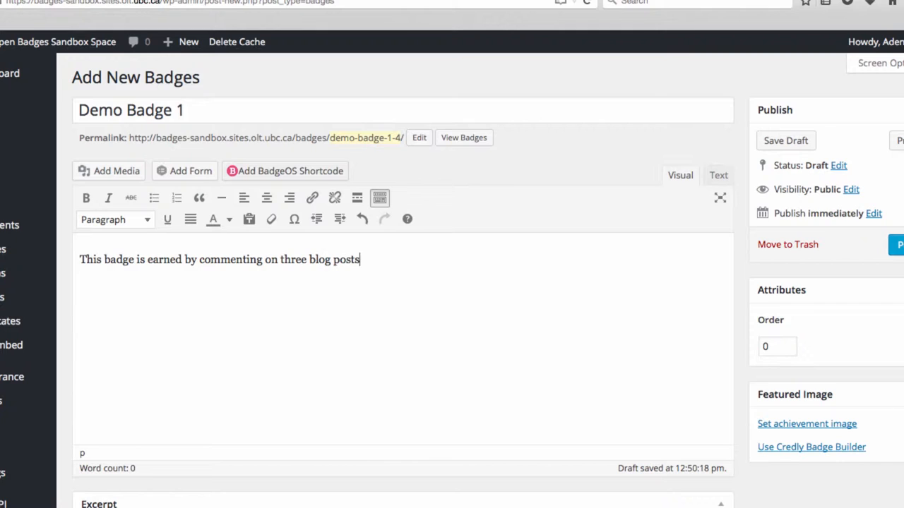
type(".")
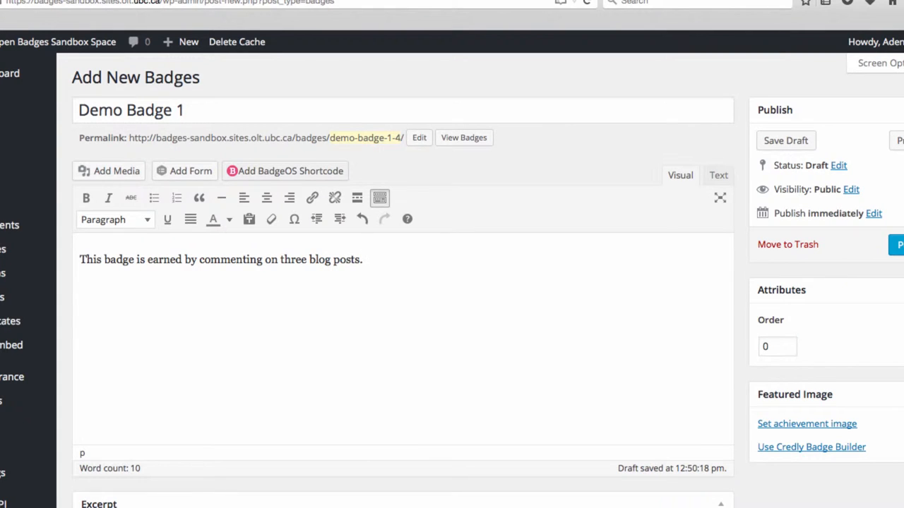
Step: Open the Set achievement image dialog on its Upload Files tab
scroll("down", 3)
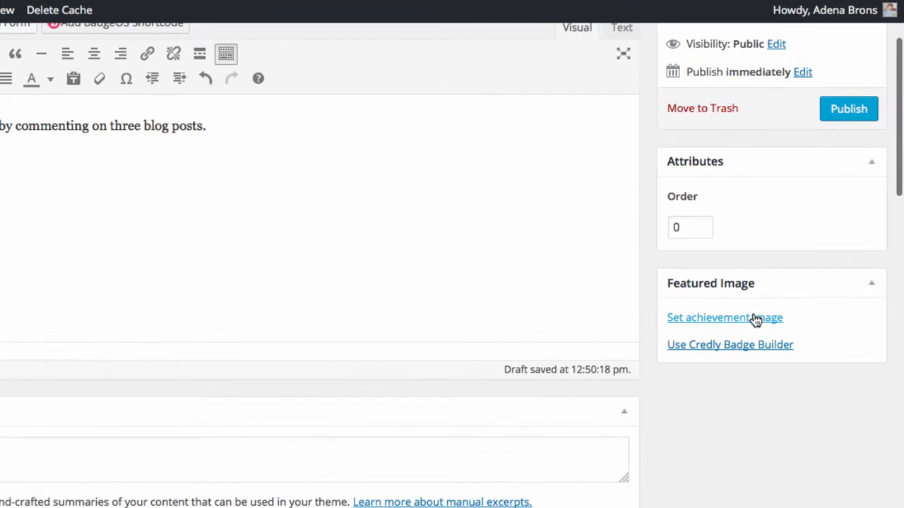
left_click(724, 318)
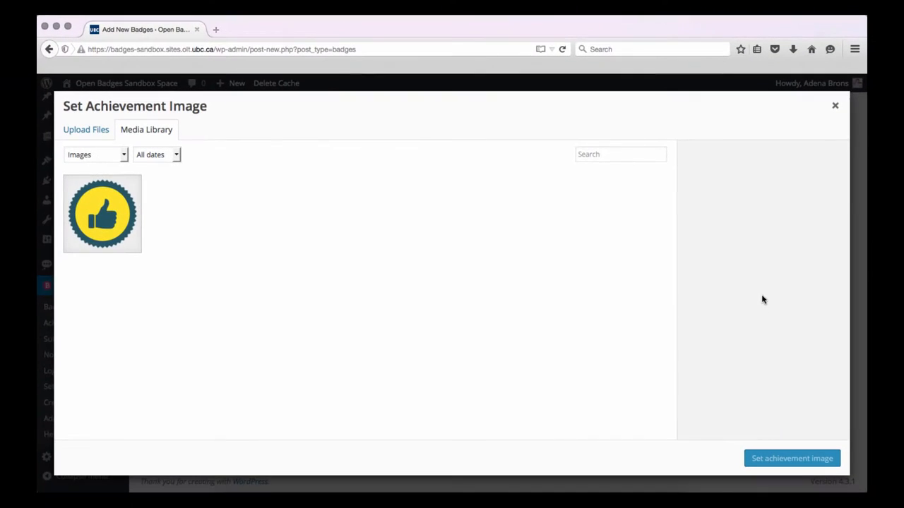
mouse_move(437, 215)
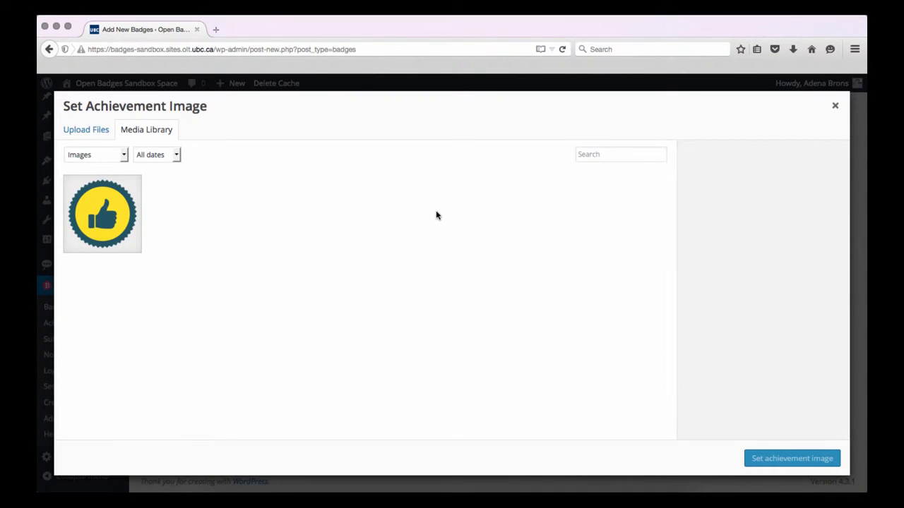
mouse_move(103, 169)
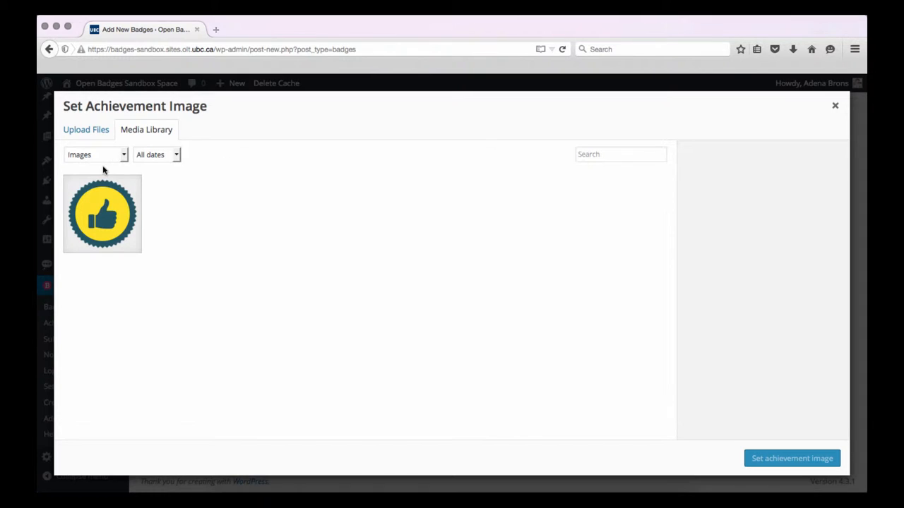
left_click(102, 215)
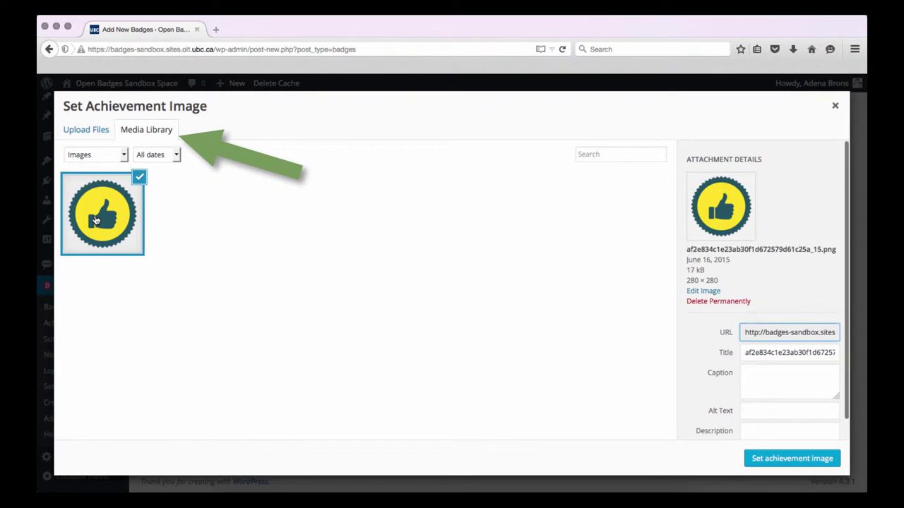
left_click(85, 130)
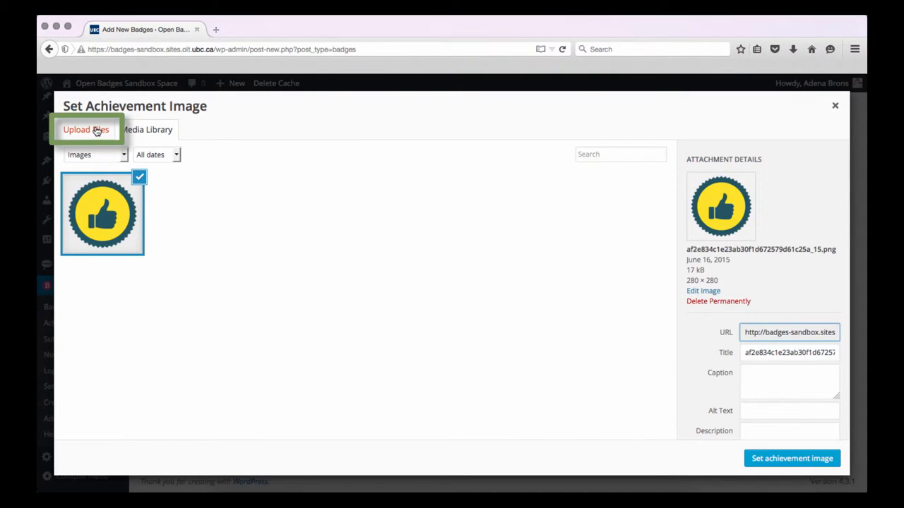
left_click(85, 129)
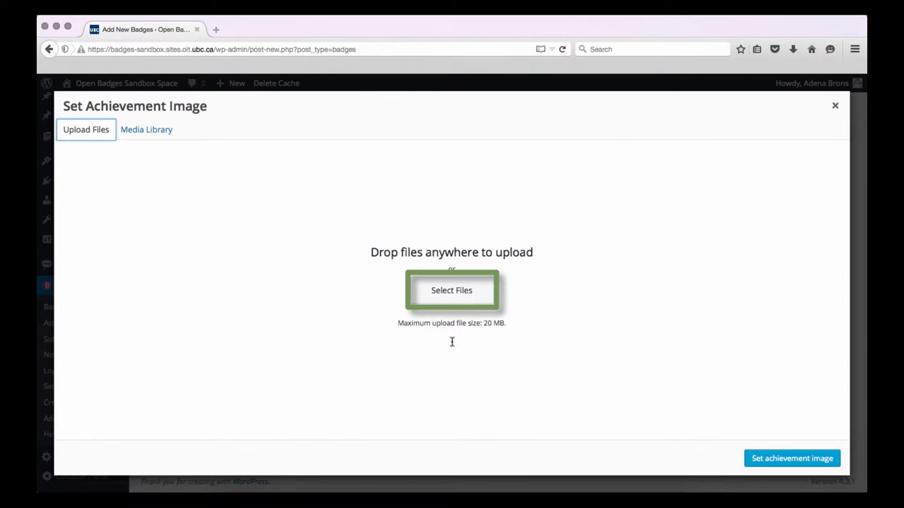
Step: Upload OpenBadgesAlternateLogo.jpg and set it as the badge's achievement image
left_click(451, 290)
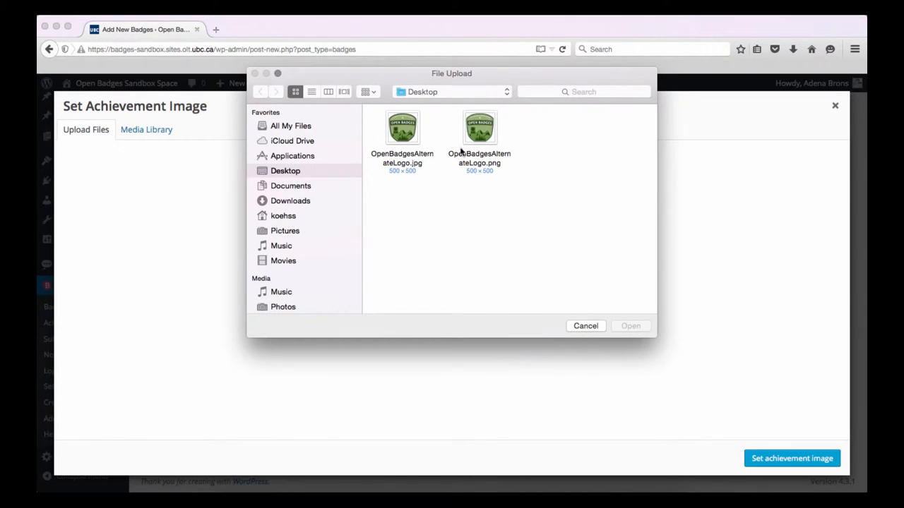
left_click(402, 128)
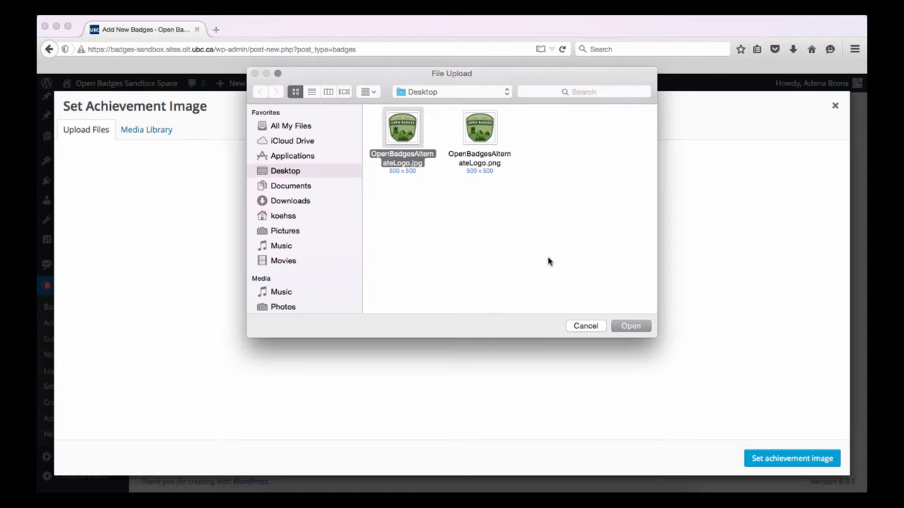
left_click(630, 326)
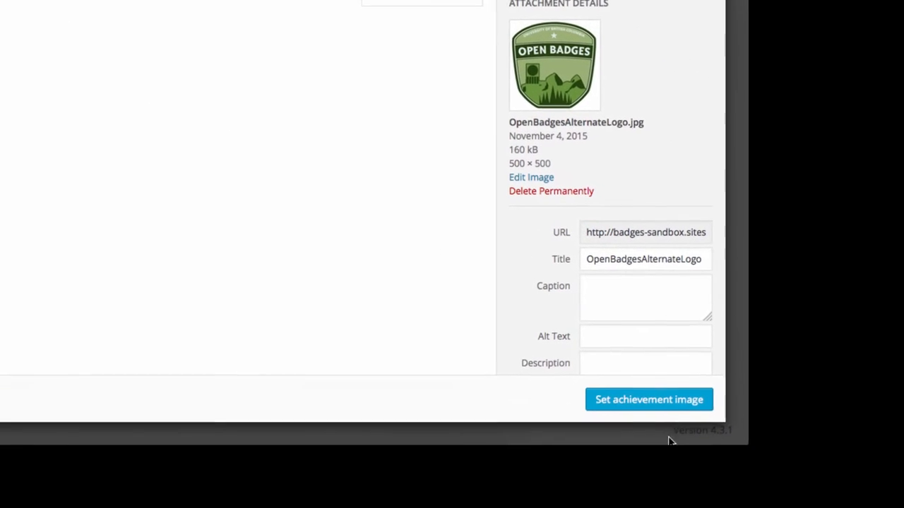
left_click(648, 400)
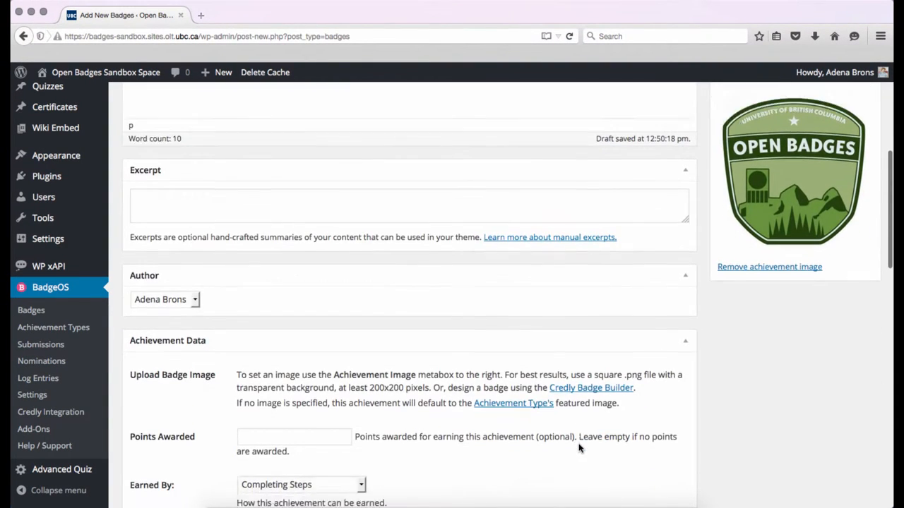
Step: Enter 'Well Done!' as the Congratulations Text under Achievement Data
scroll("down", 3)
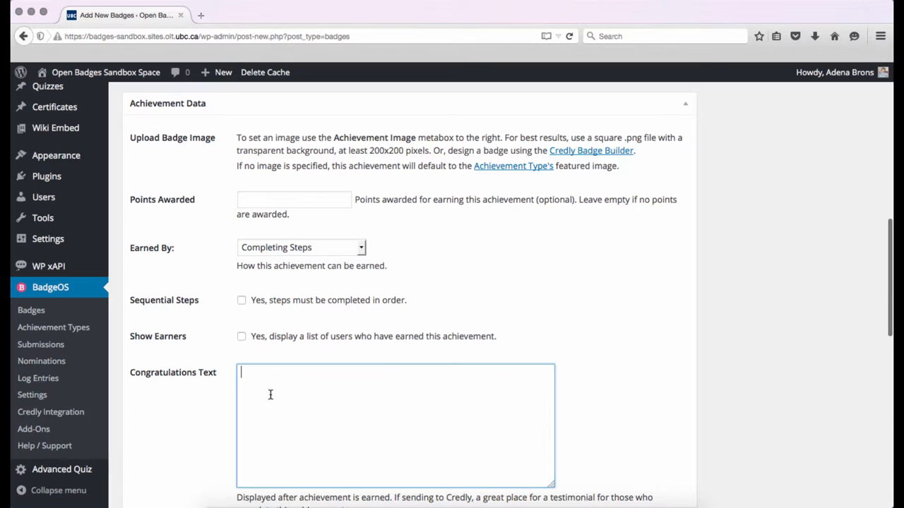
type("Well Done!")
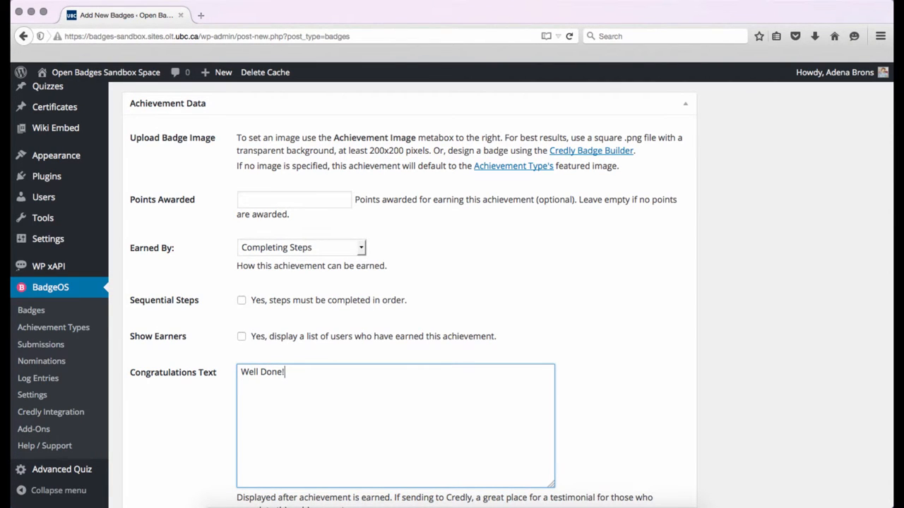
scroll("down", 3)
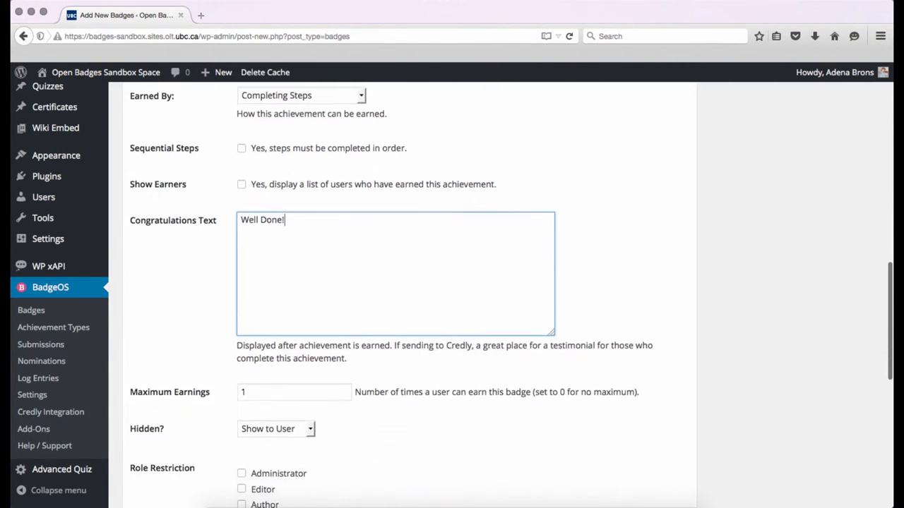
scroll("down", 3)
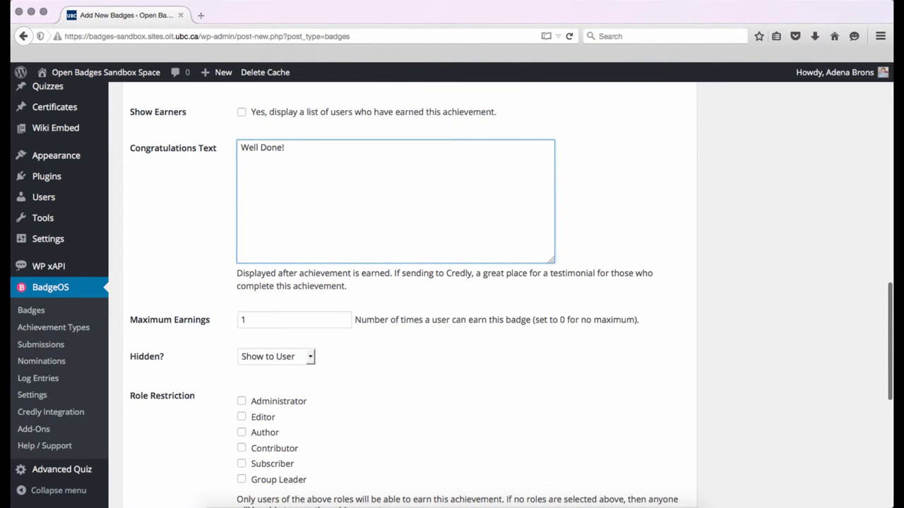
scroll("down", 3)
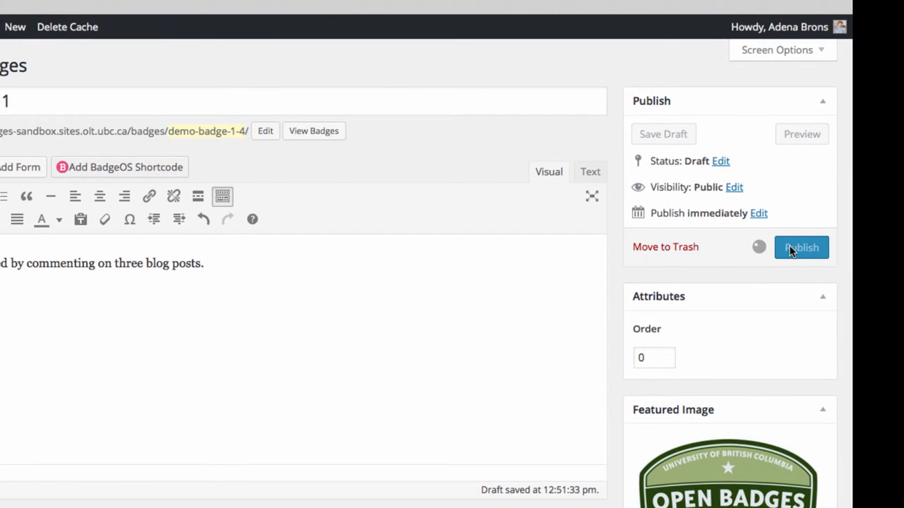
Step: Publish 'Demo Badge 1' from the Publish box
left_click(801, 247)
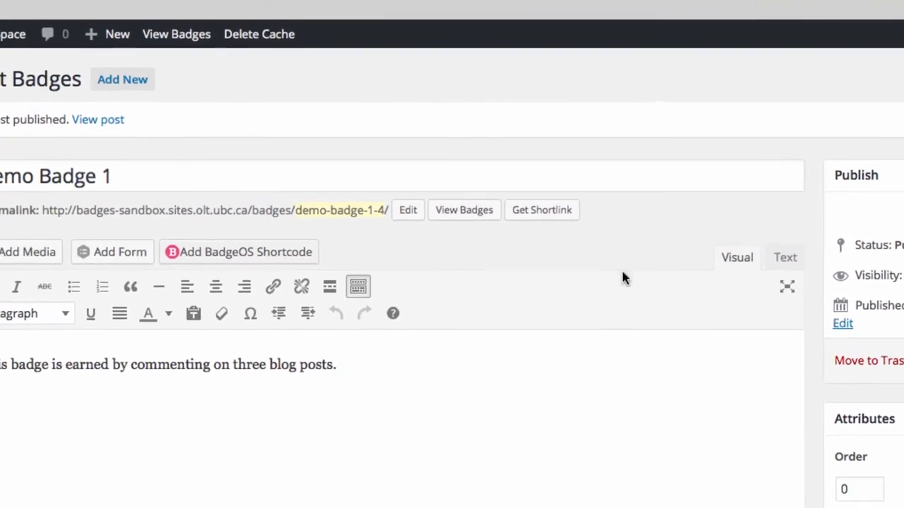